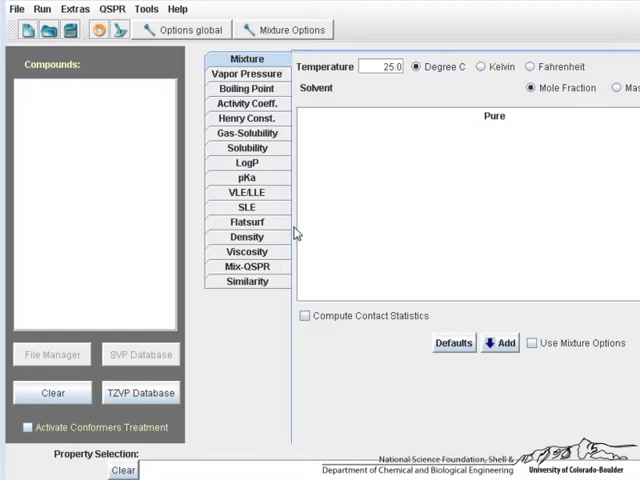
pyautogui.moveTo(308, 244)
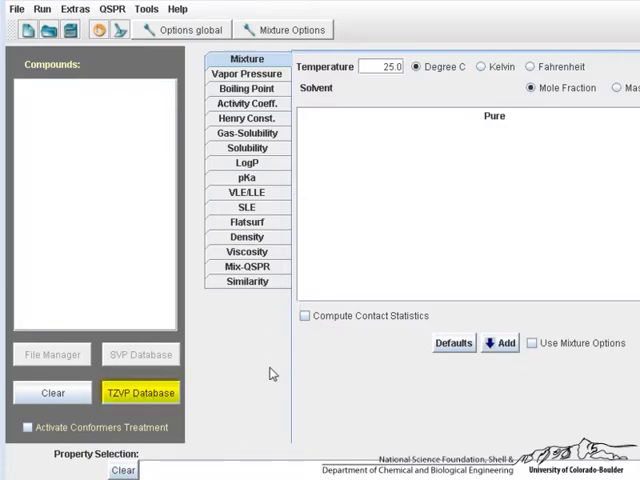
# - Select h2o and aceticacid from the TZVP database into the mixture compound list
pyautogui.click(140, 392)
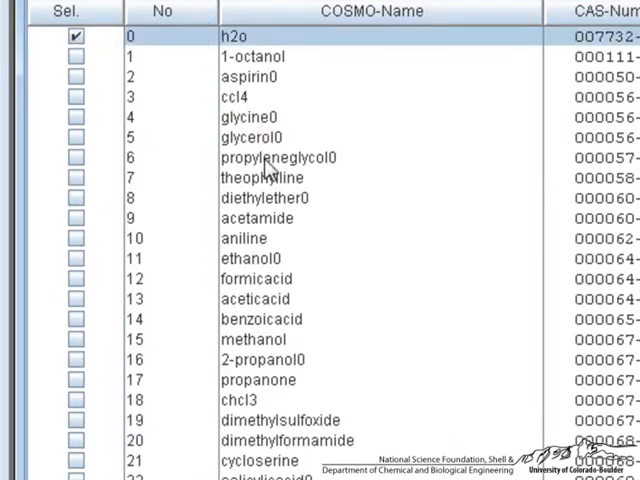
pyautogui.moveTo(120, 330)
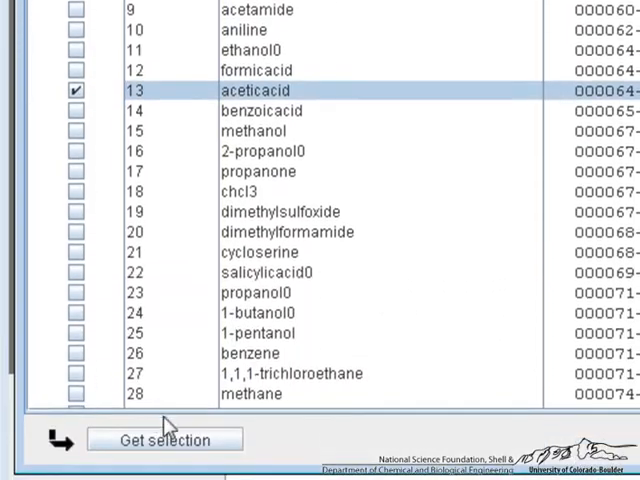
pyautogui.click(164, 440)
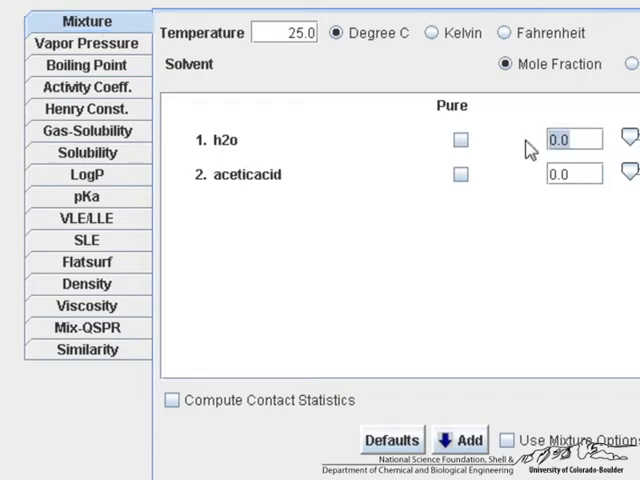
# - Set both mole fractions to 0.5 and enable contact statistics with lowest-energy contact geometry files
pyautogui.write('.5')
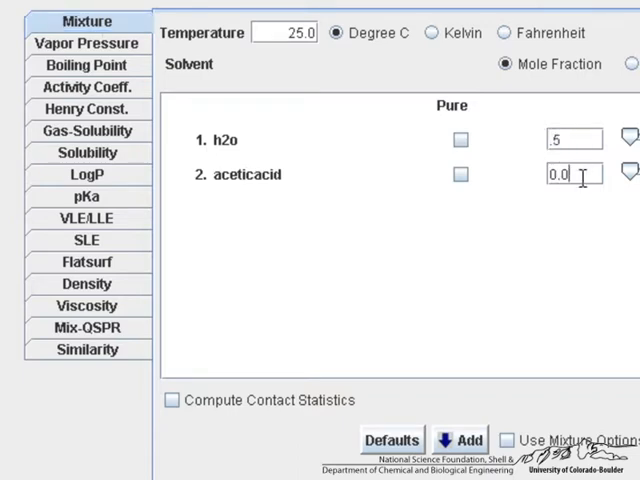
pyautogui.write('.5')
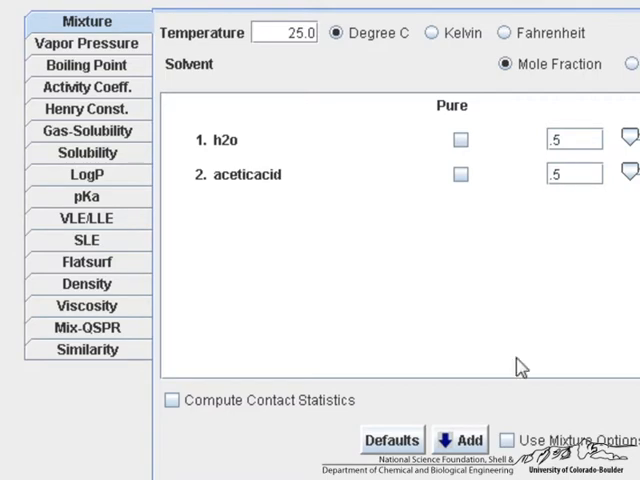
pyautogui.click(172, 228)
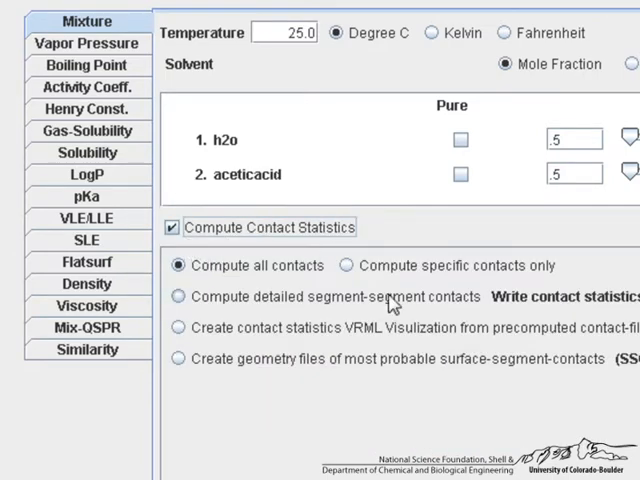
pyautogui.moveTo(390, 304)
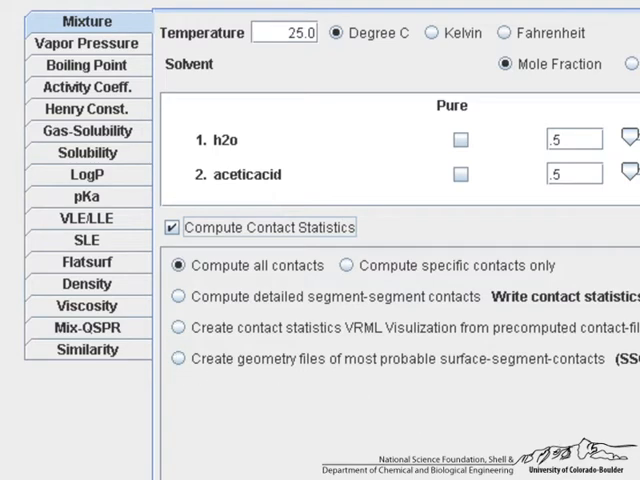
pyautogui.moveTo(264, 378)
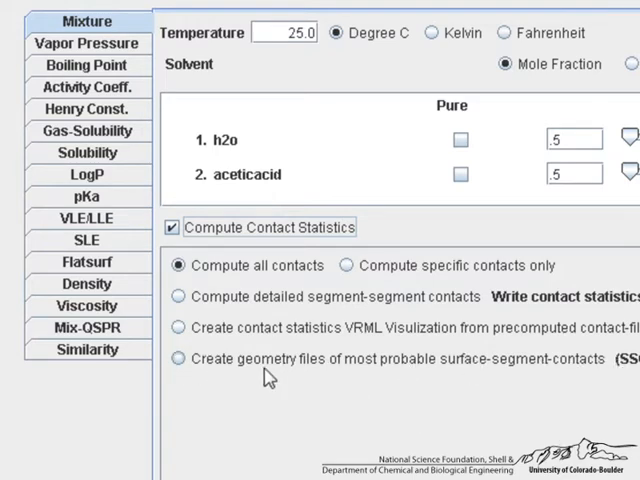
pyautogui.click(178, 358)
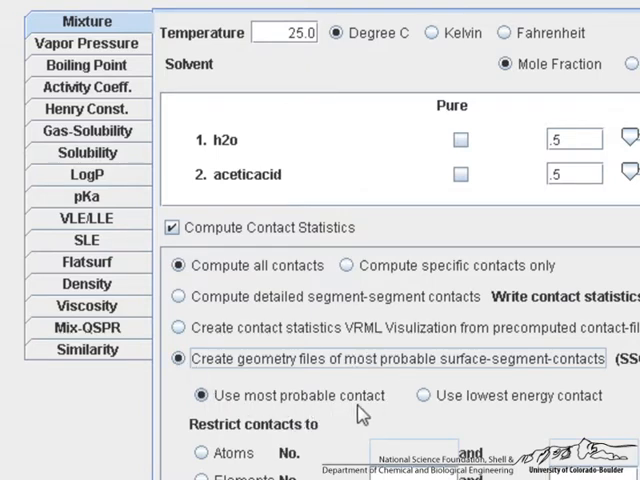
pyautogui.moveTo(524, 348)
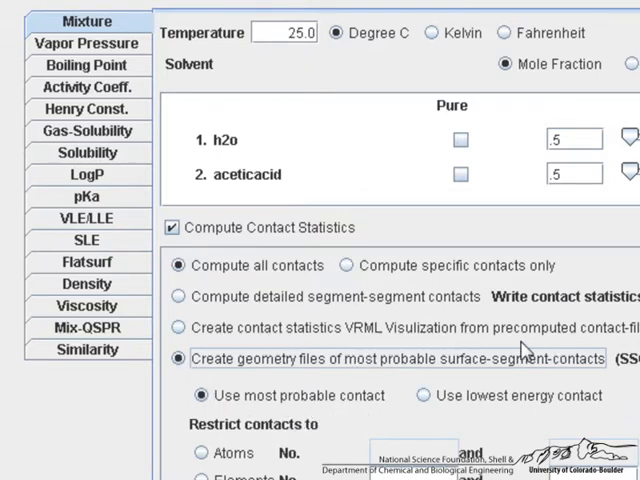
pyautogui.click(412, 396)
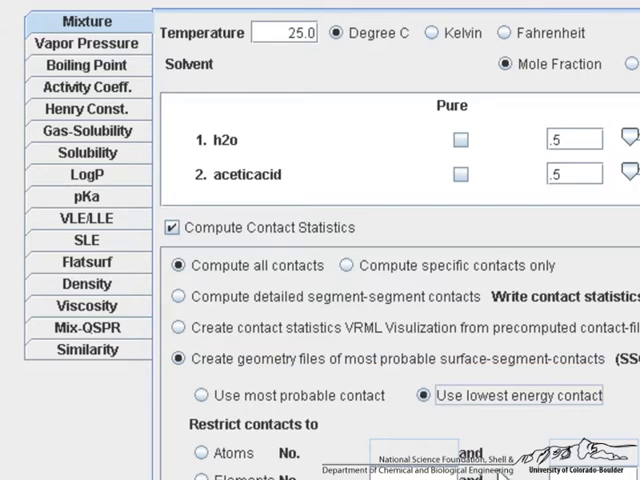
pyautogui.scroll(-3)
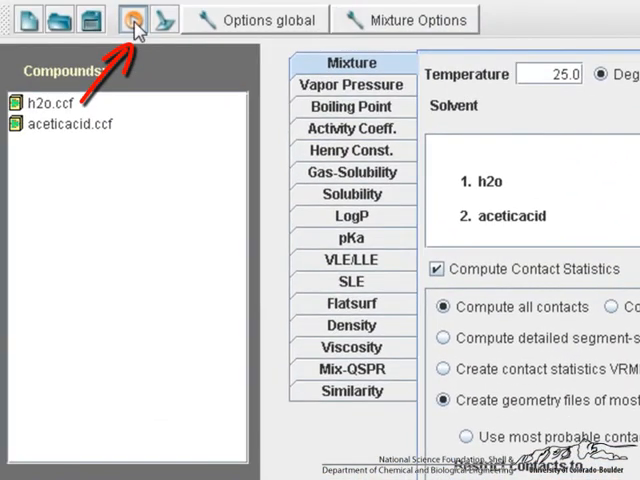
# - Run the calculation and read temp.out down to the XYZ contact-complex file lines
pyautogui.click(128, 20)
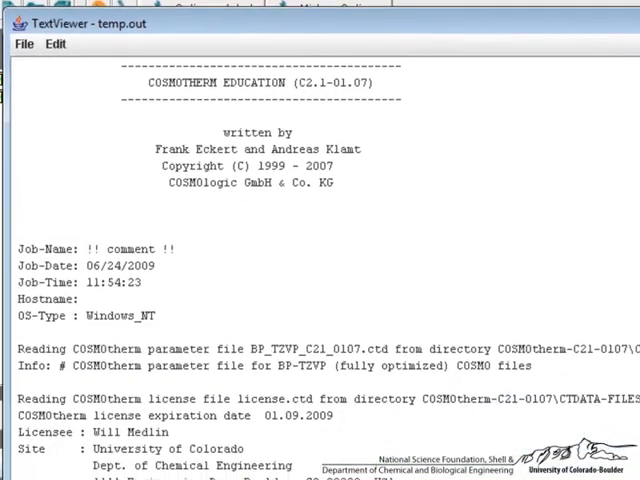
pyautogui.scroll(-3)
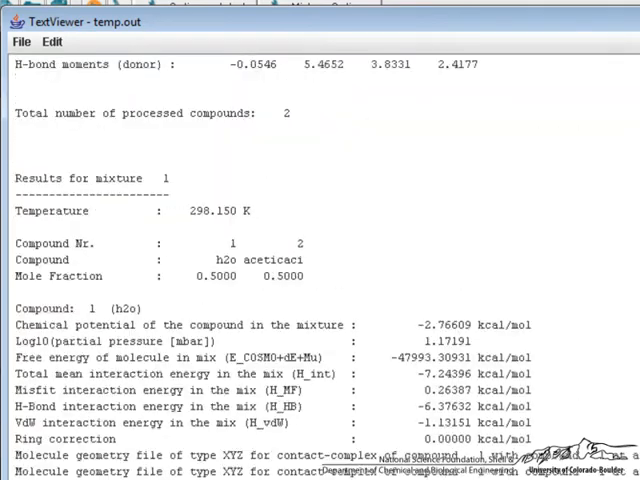
pyautogui.scroll(-3)
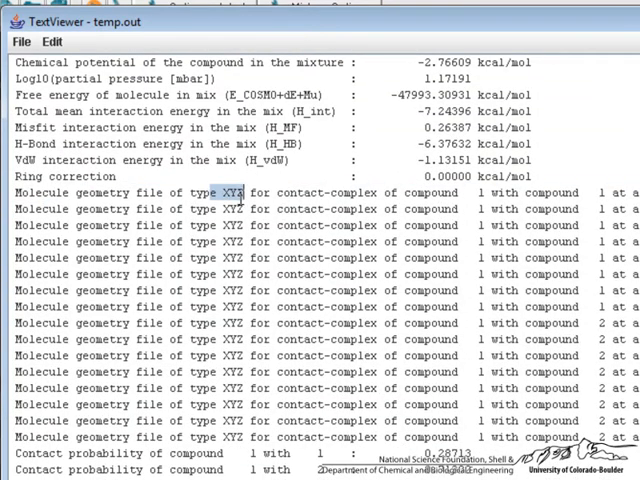
pyautogui.moveTo(484, 196)
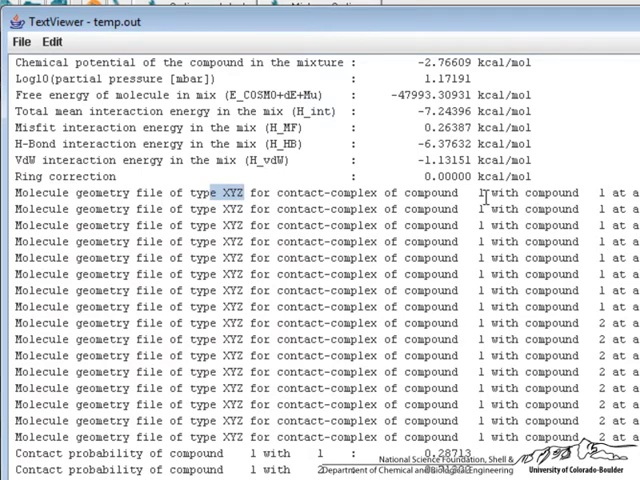
pyautogui.scroll(3)
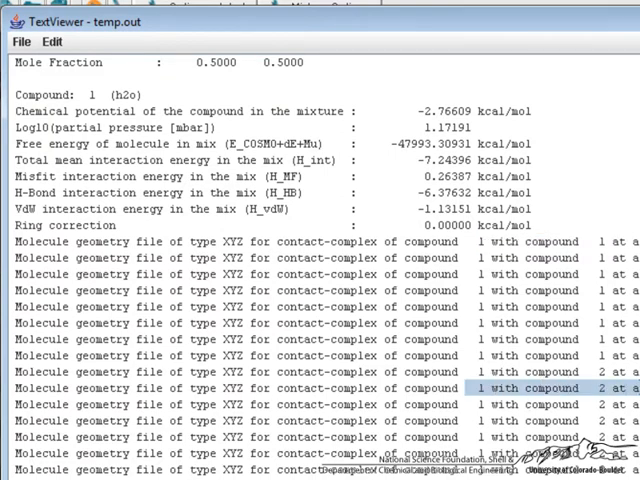
pyautogui.scroll(3)
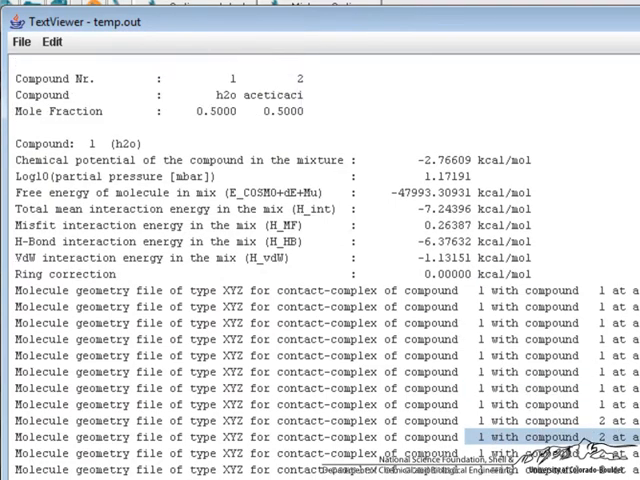
pyautogui.scroll(-3)
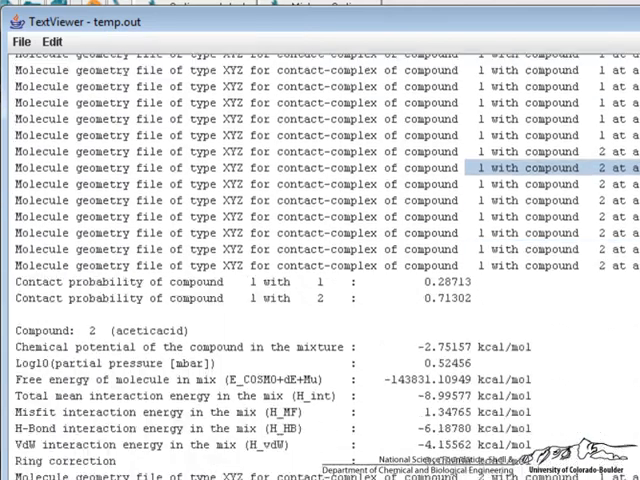
pyautogui.scroll(-3)
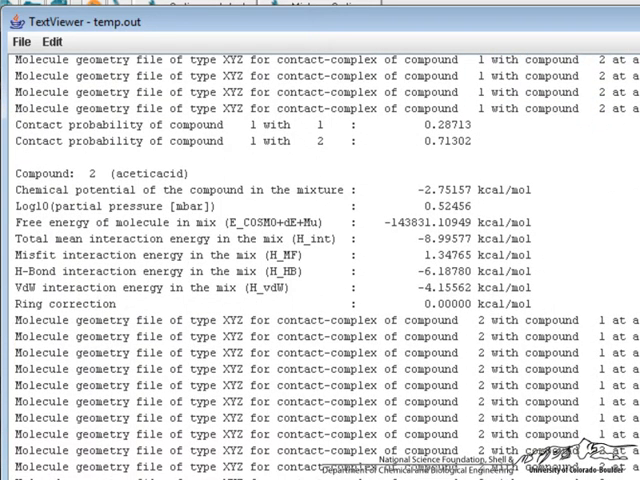
pyautogui.scroll(-3)
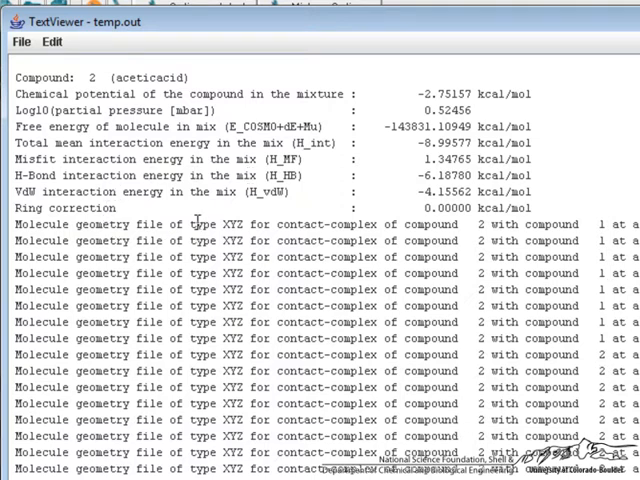
# - Launch Jmol, leaving an empty viewer window open
pyautogui.doubleClick(216, 224)
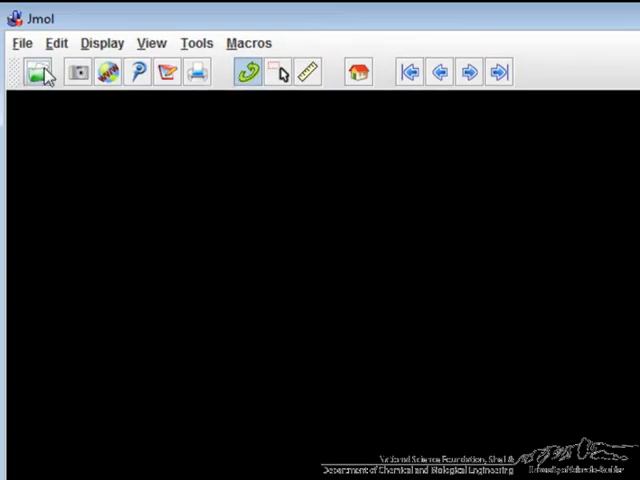
# - Load complex_aceticacid_h2o_135.xyz from Desktop > COSMOthermX_C21_0107_EDU into Jmol
pyautogui.click(38, 72)
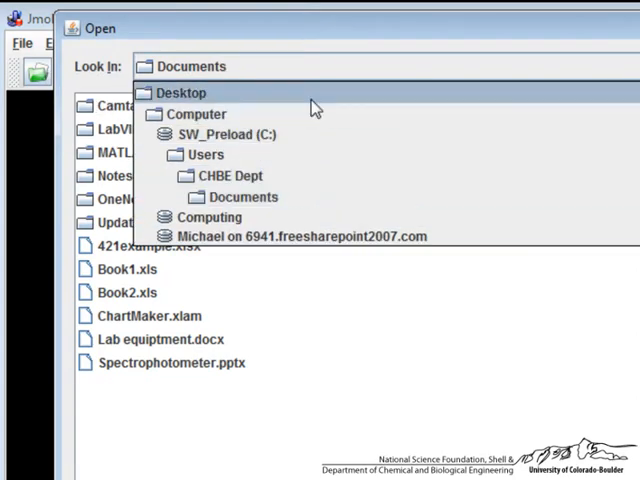
pyautogui.click(180, 92)
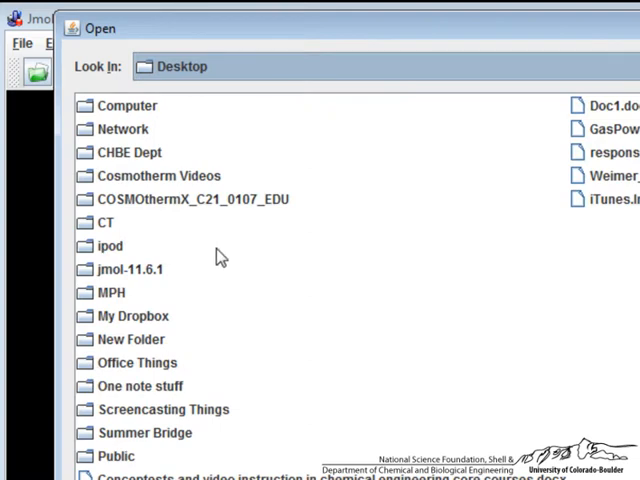
pyautogui.doubleClick(188, 198)
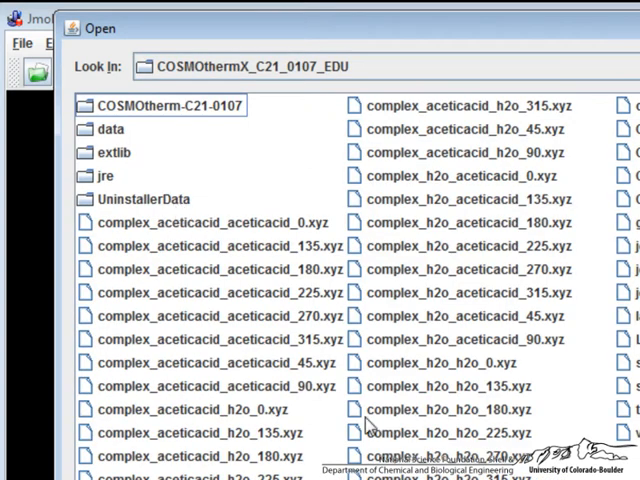
pyautogui.moveTo(210, 228)
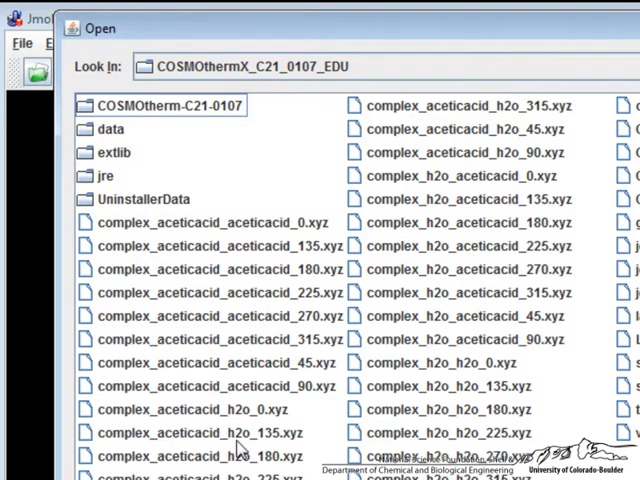
pyautogui.moveTo(240, 448)
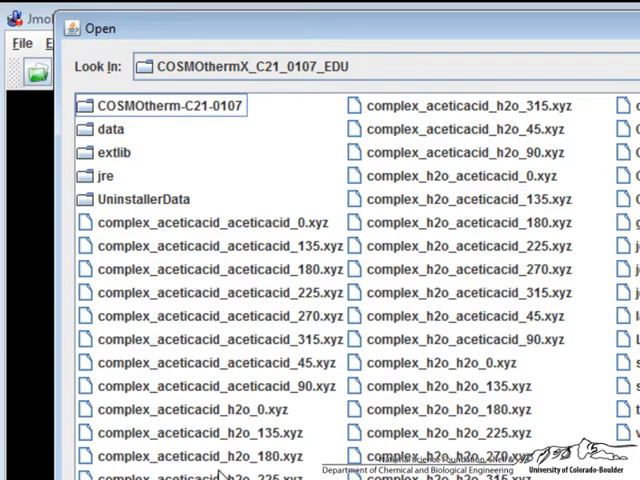
pyautogui.moveTo(256, 464)
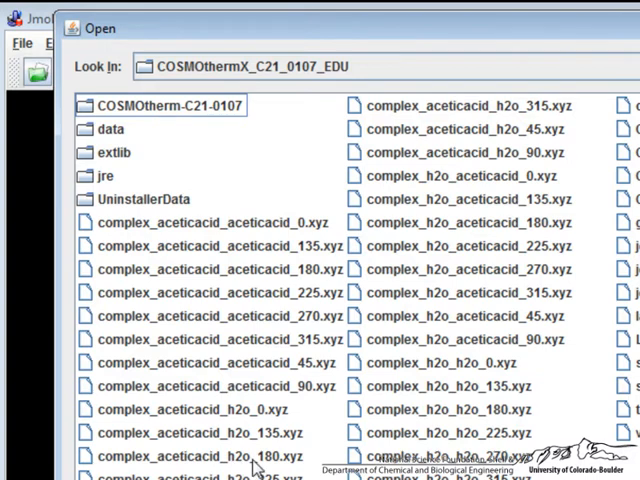
pyautogui.click(200, 432)
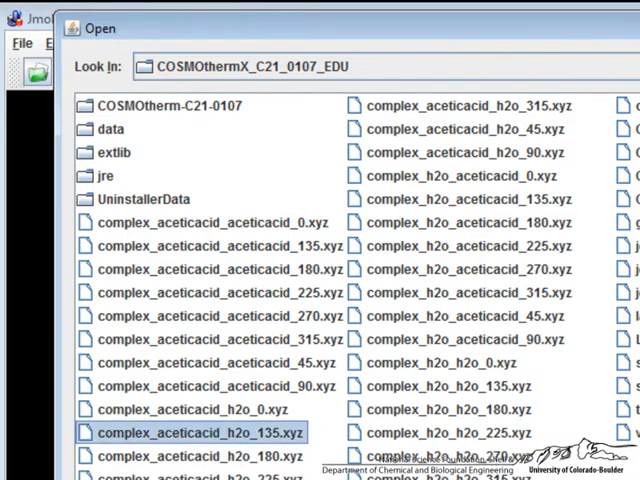
pyautogui.doubleClick(200, 432)
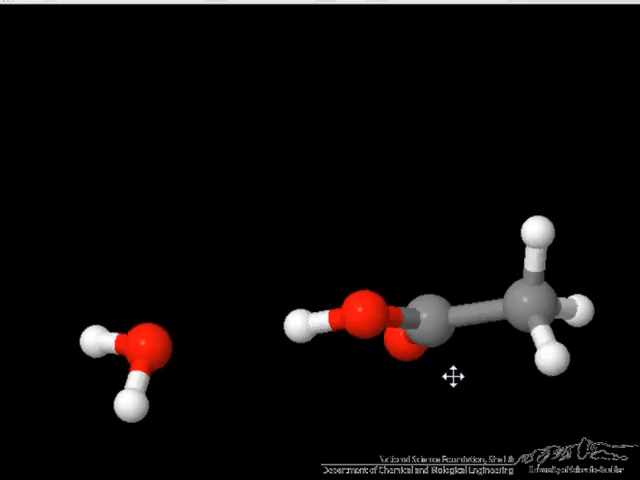
# - Rotate the complex so acetic acid's double-bonded oxygen faces the viewer
pyautogui.moveTo(456, 376); pyautogui.dragTo(260, 218)
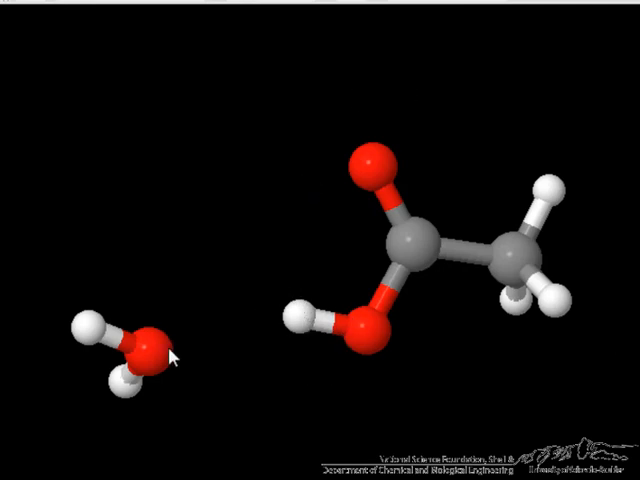
pyautogui.moveTo(232, 78)
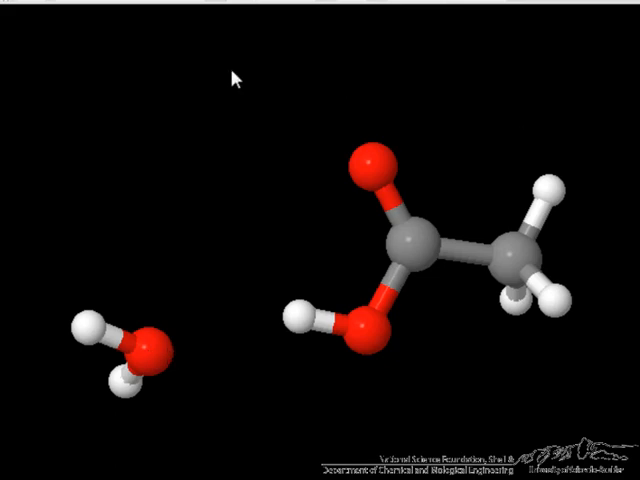
pyautogui.moveTo(308, 328)
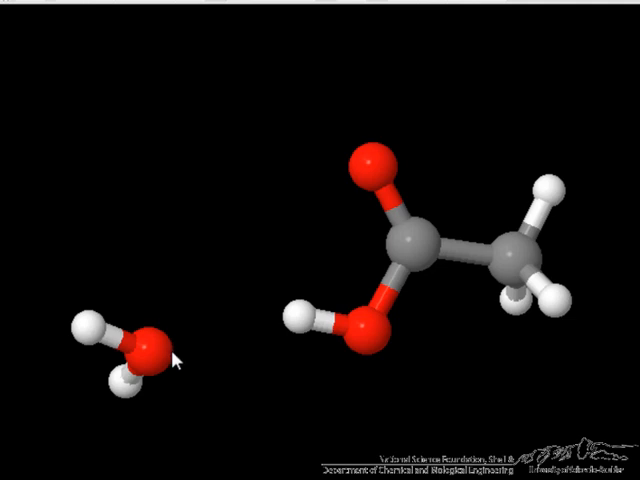
pyautogui.moveTo(304, 60)
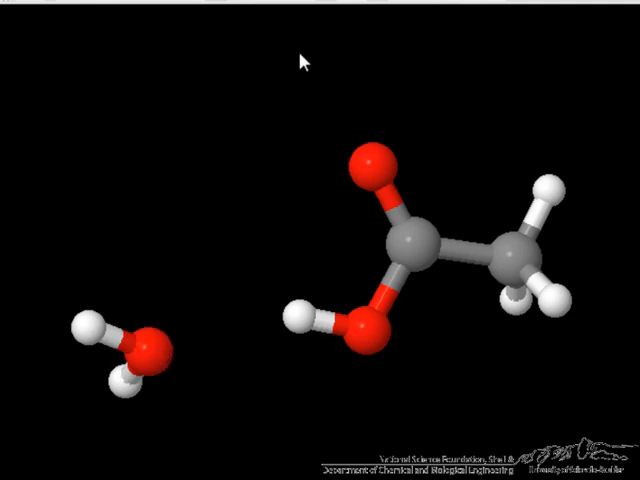